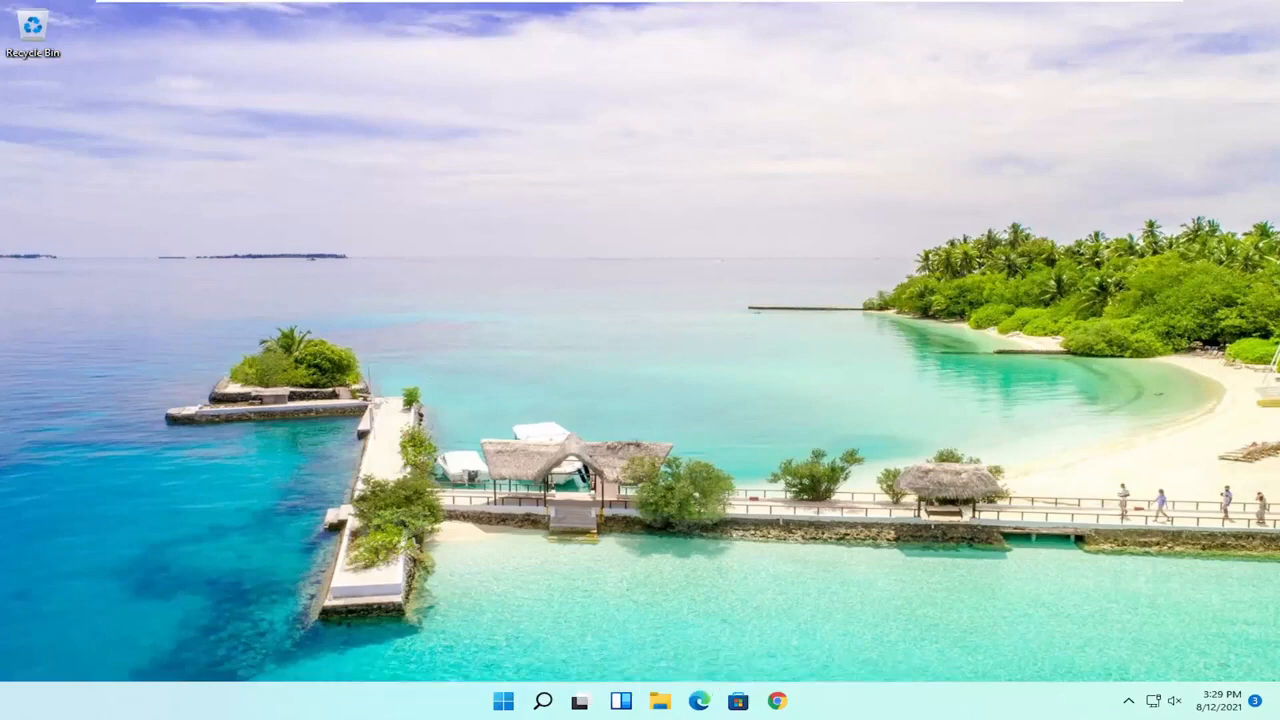
Step: Launch File Explorer from the taskbar, landing on Local Disk (C:)
click(659, 700)
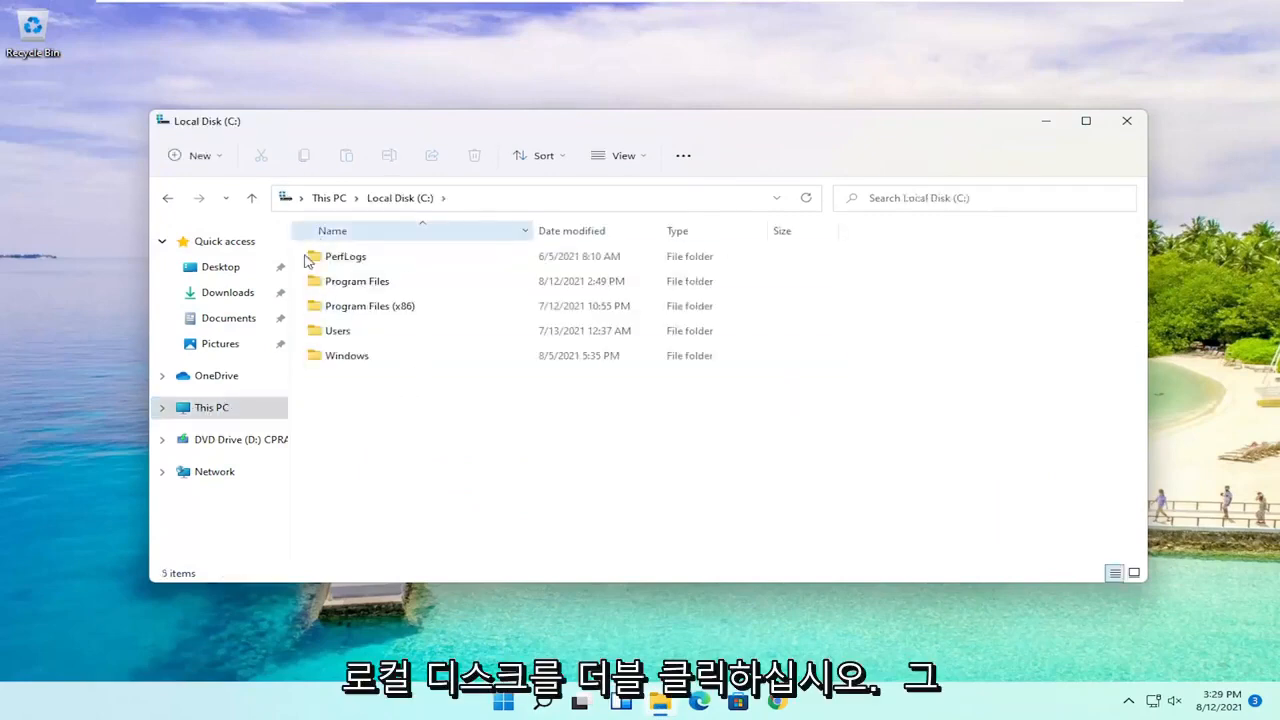
Step: Enter the Program Files (x86) folder on Local Disk (C:)
double_click(369, 305)
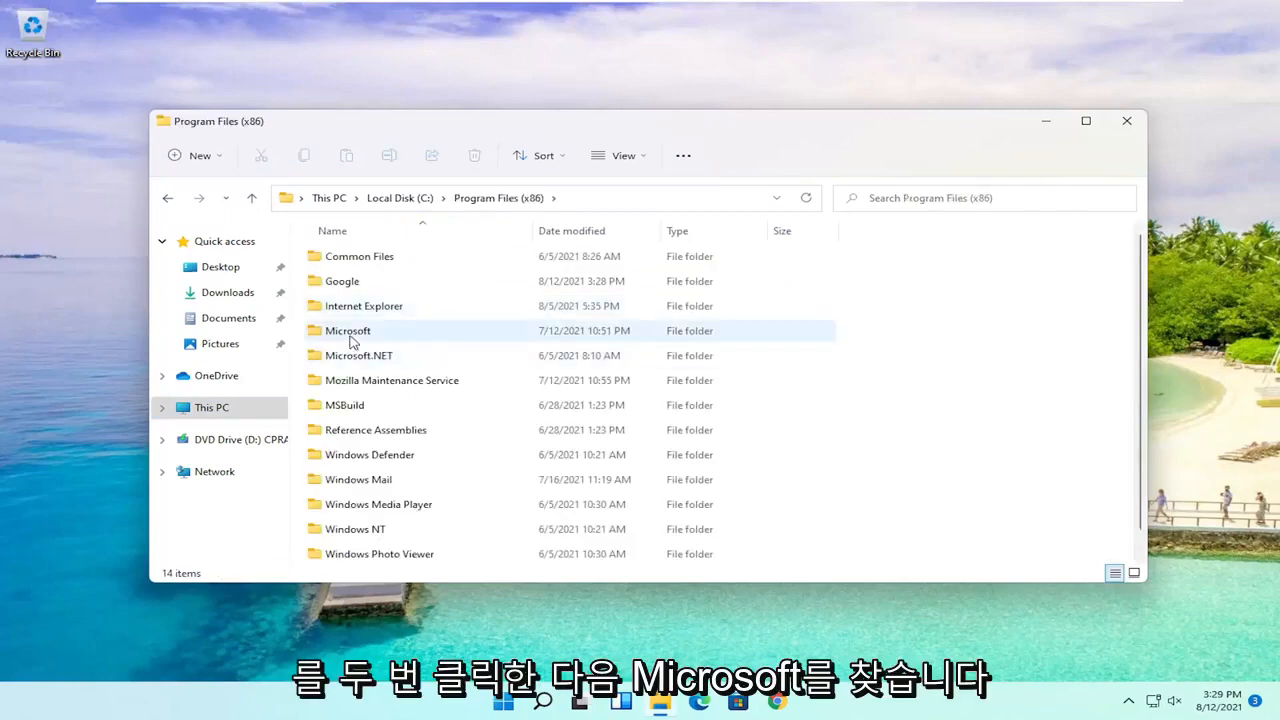
Step: Enter the Microsoft folder, heading toward Edge's Application version folder
double_click(348, 330)
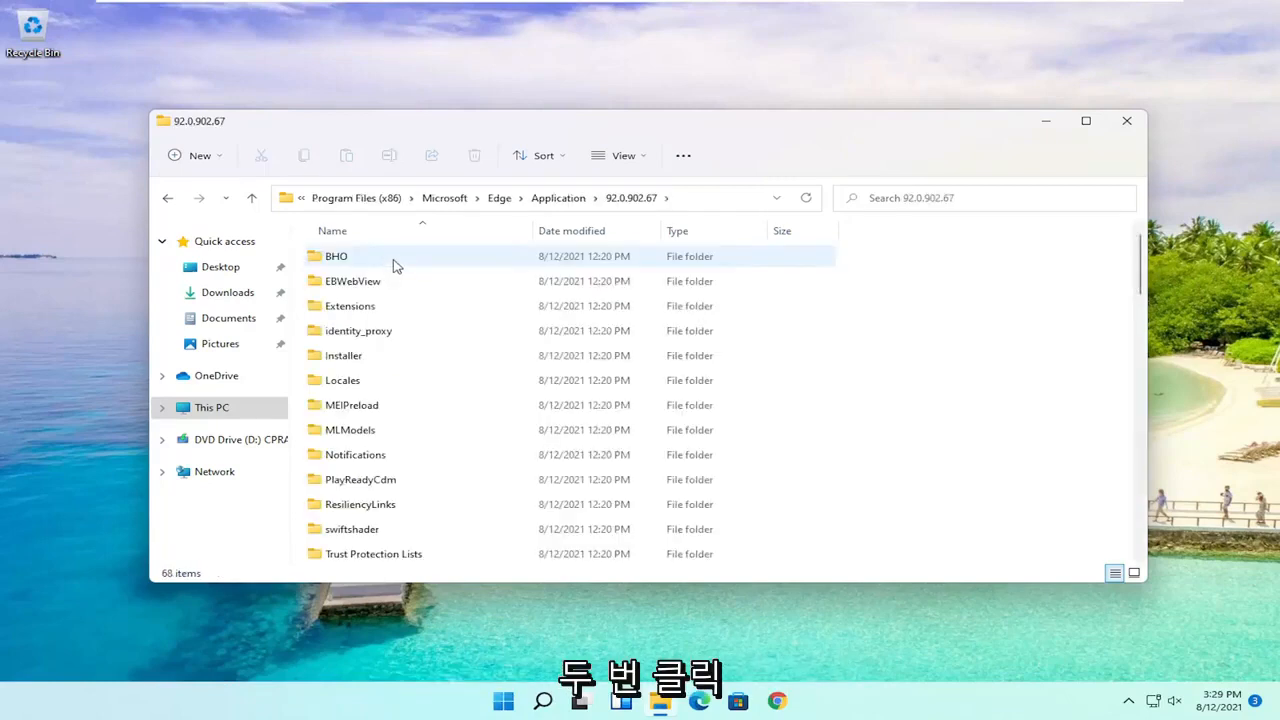